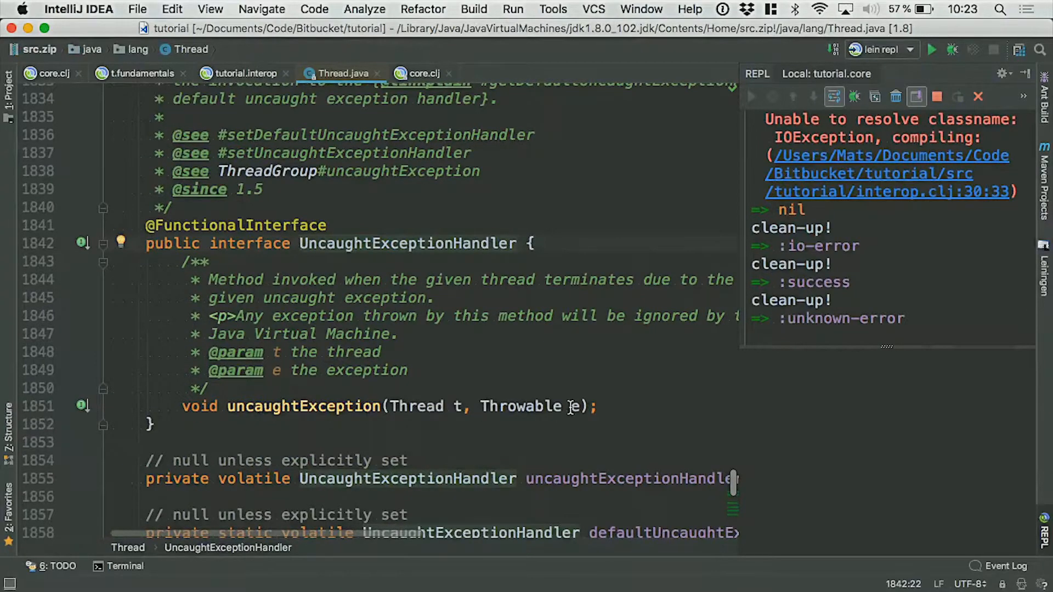
mouse_move(391, 406)
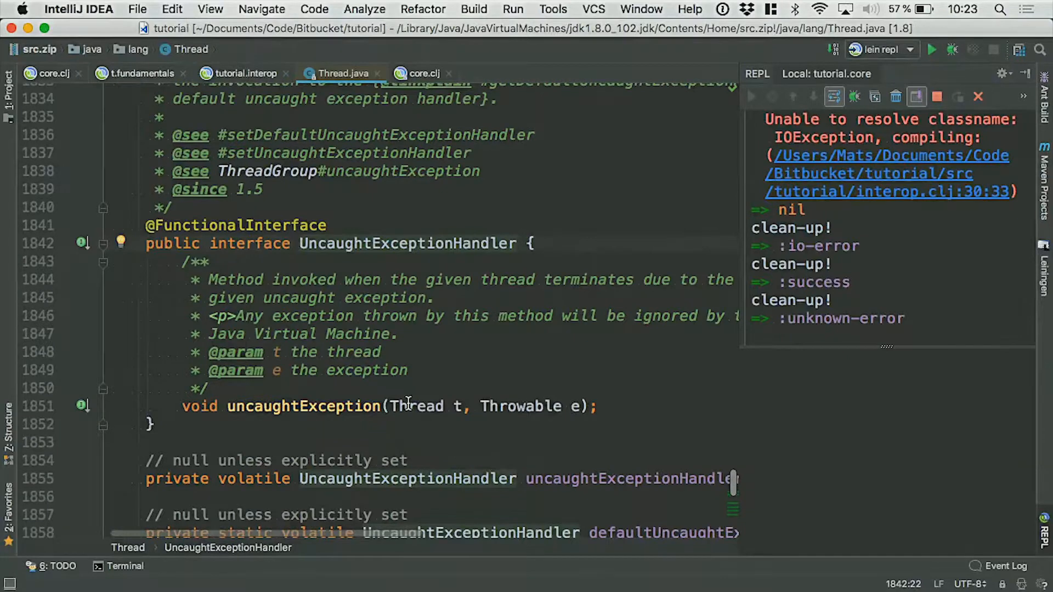